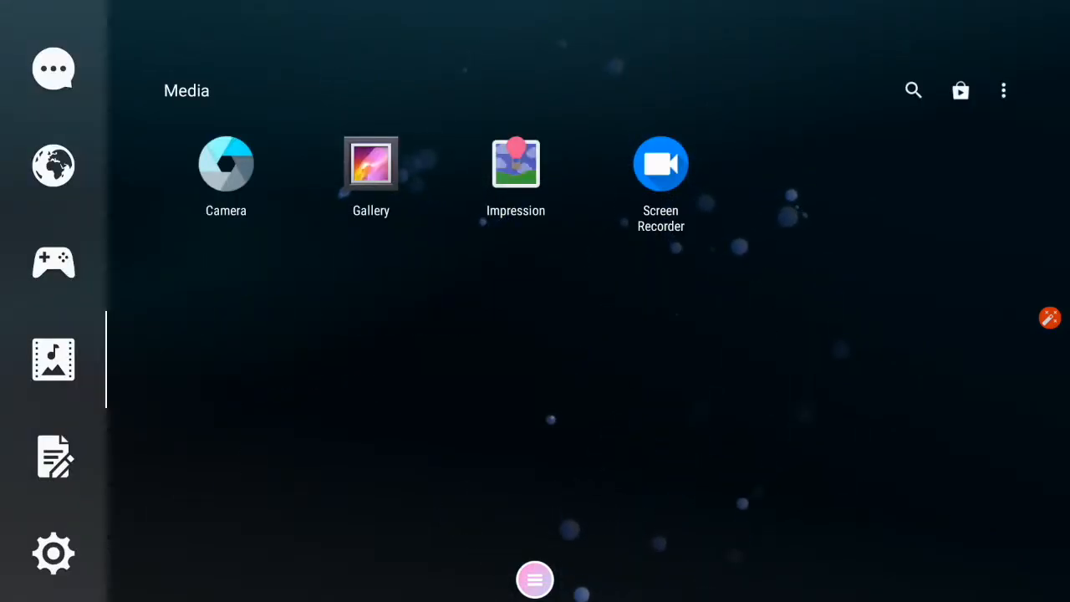
# Launch the device Settings app from the launcher's settings app group.
pyautogui.click(54, 555)
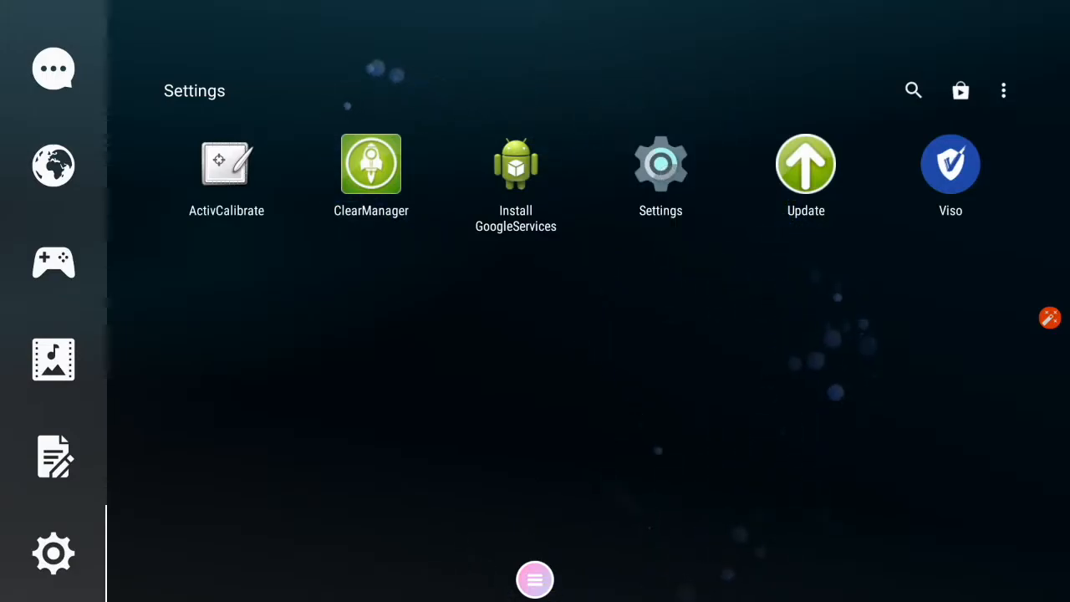
pyautogui.click(660, 163)
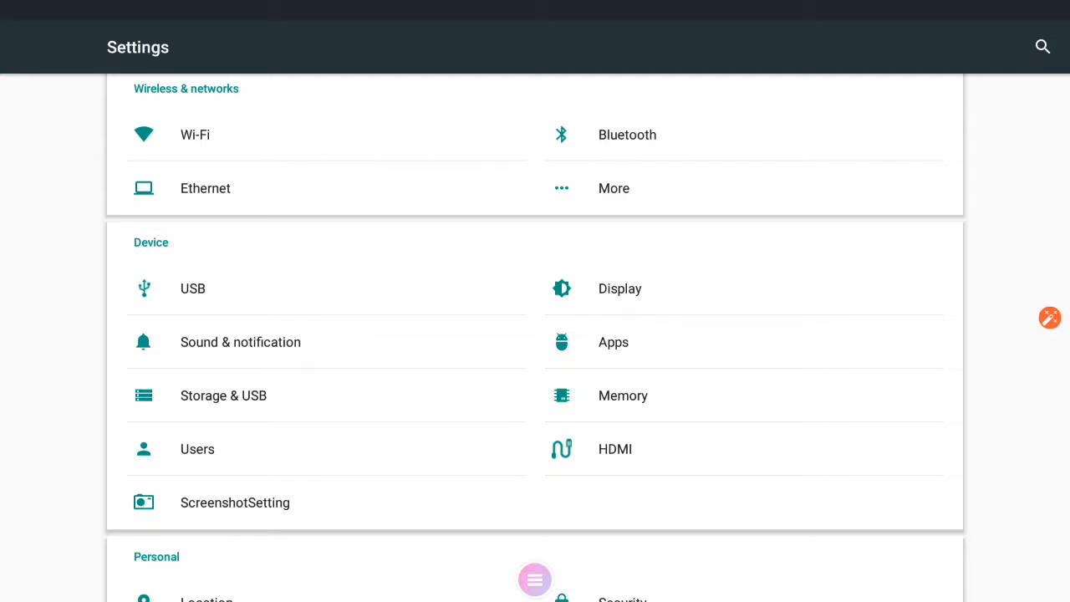
# Go to the Accounts page under the Personal section of Settings.
pyautogui.scroll(-3)
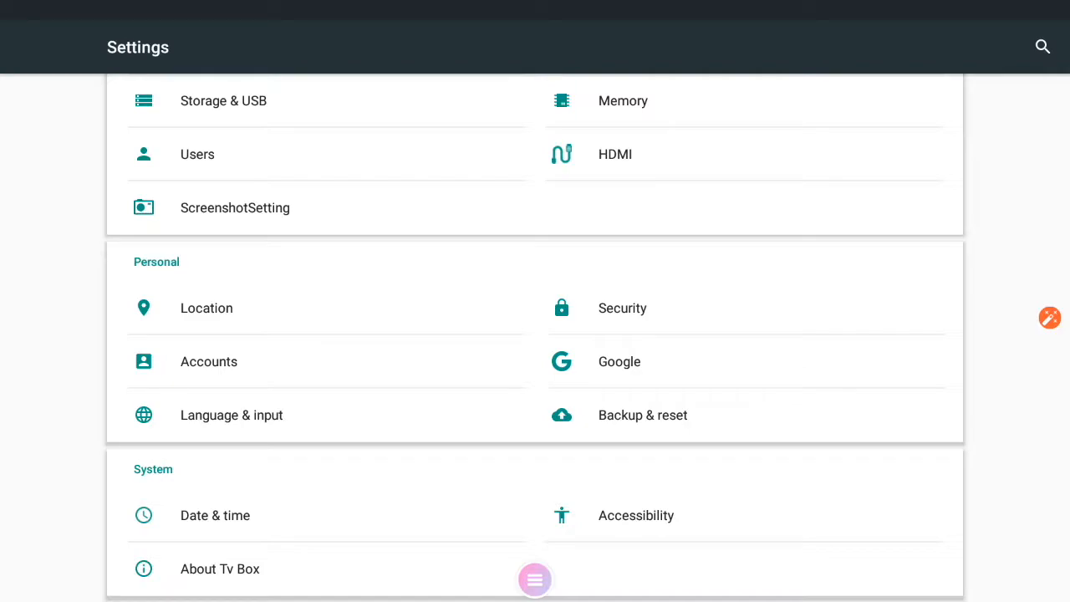
pyautogui.click(209, 361)
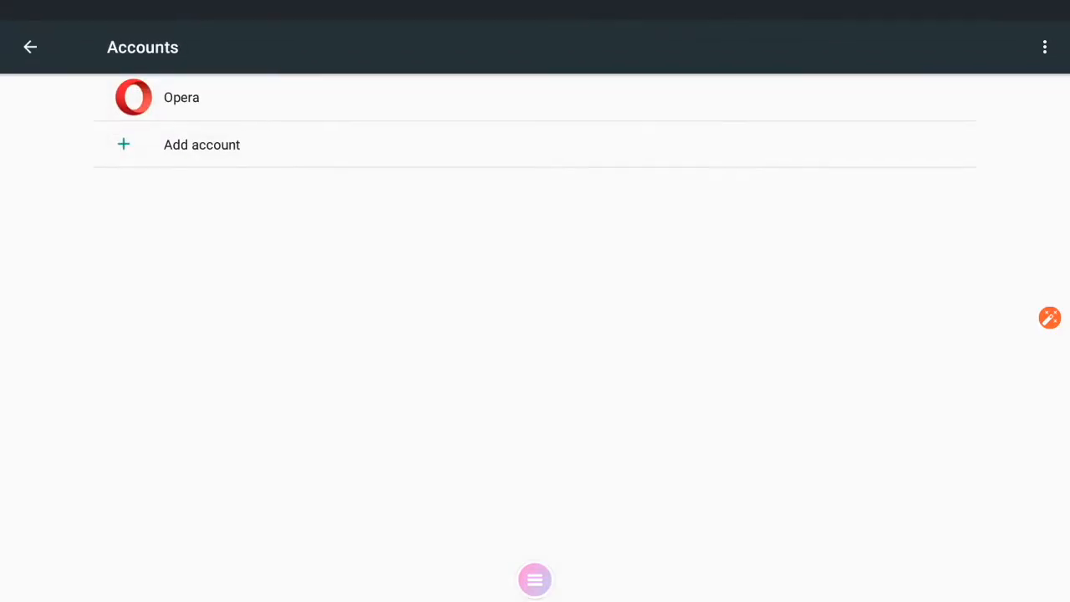
# Add a new account and choose Google as the account type.
pyautogui.click(201, 144)
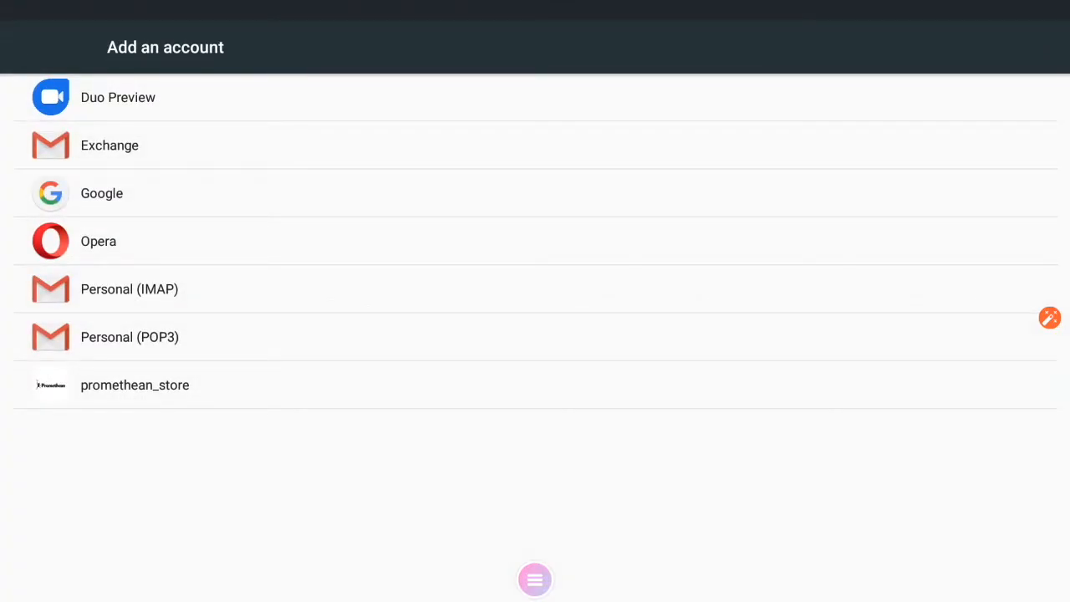
pyautogui.click(30, 47)
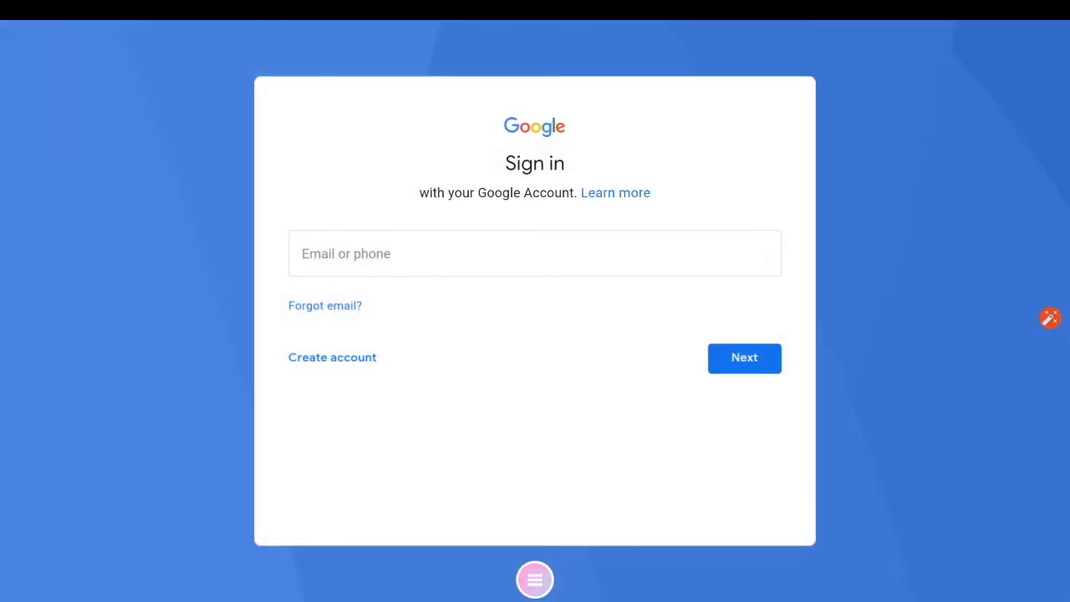
# Sign in with the school Google account's email and password.
pyautogui.click(535, 254)
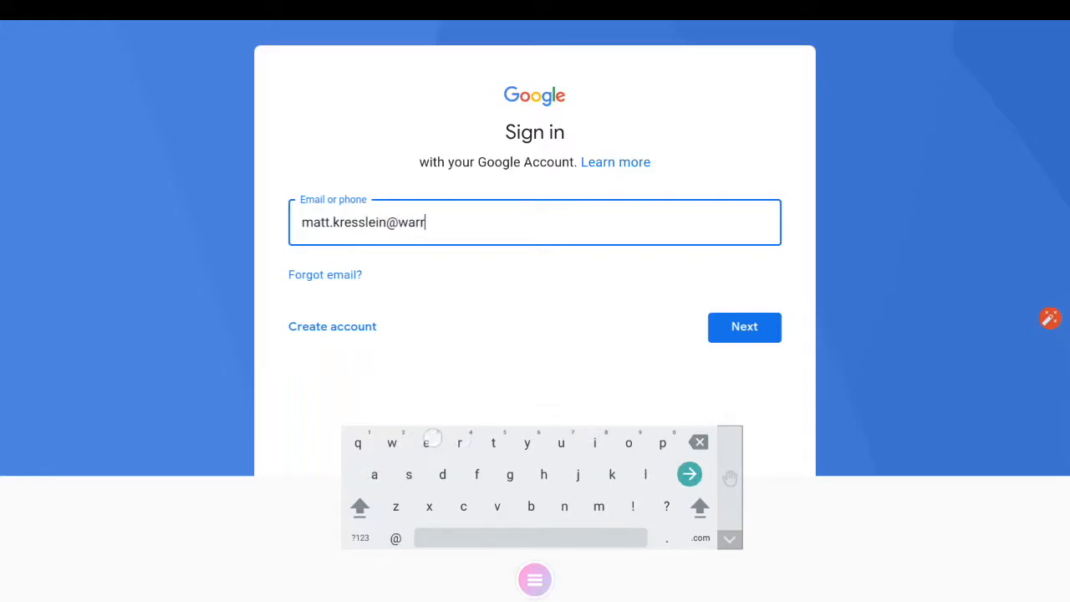
pyautogui.write('en.kyschools.us')
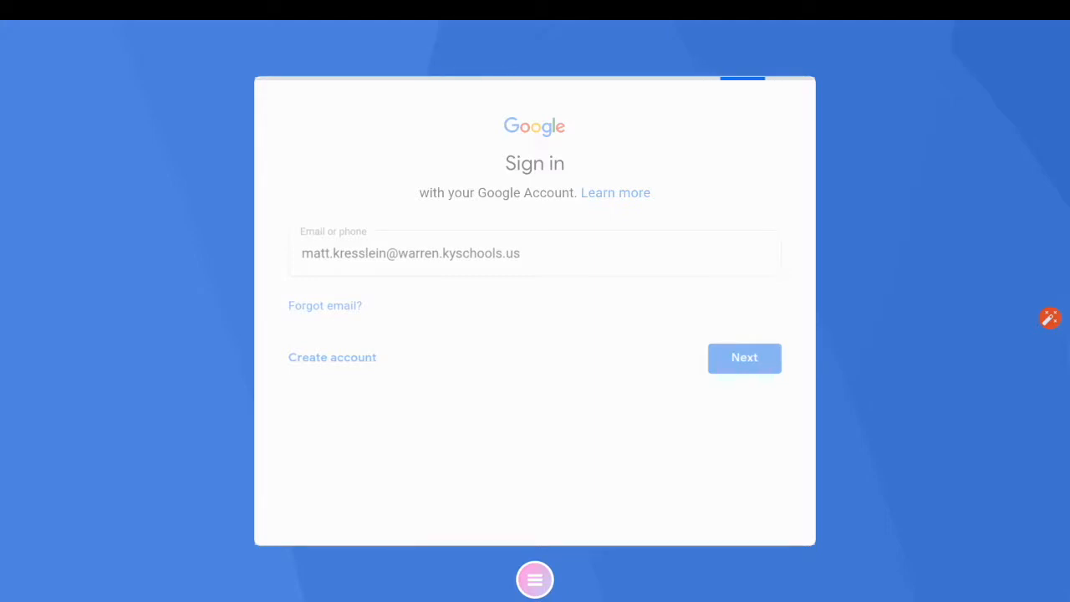
pyautogui.click(744, 358)
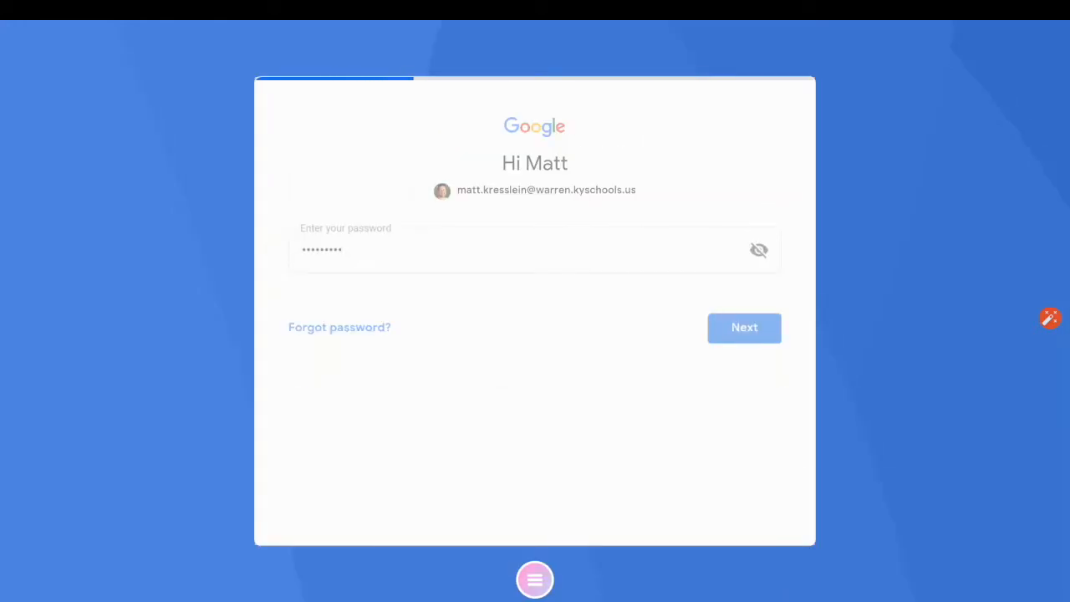
pyautogui.click(744, 328)
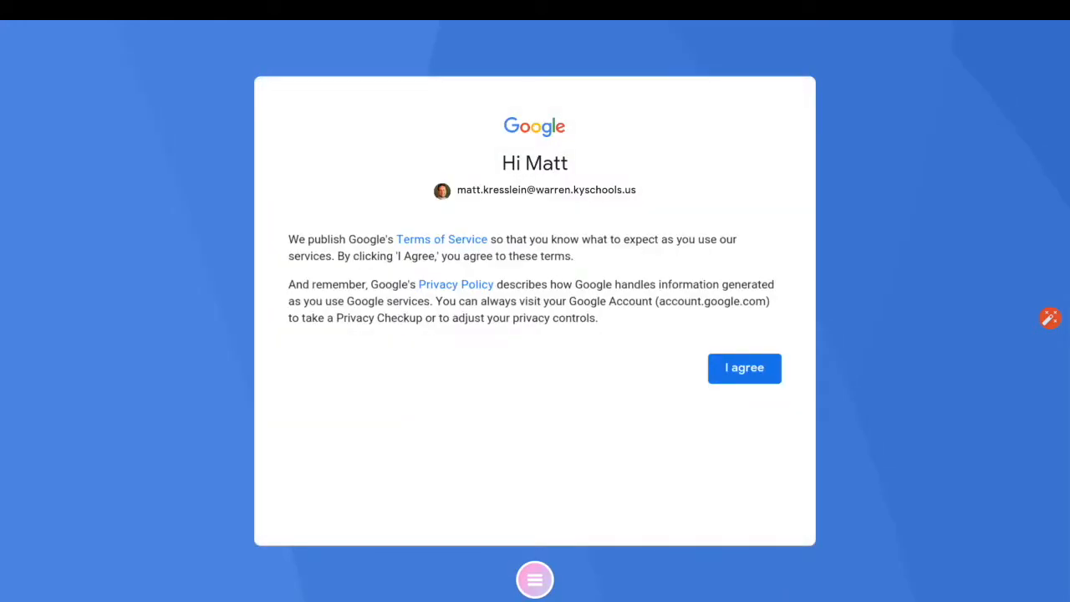
# Agree to Google's Terms of Service and Privacy Policy.
pyautogui.click(744, 368)
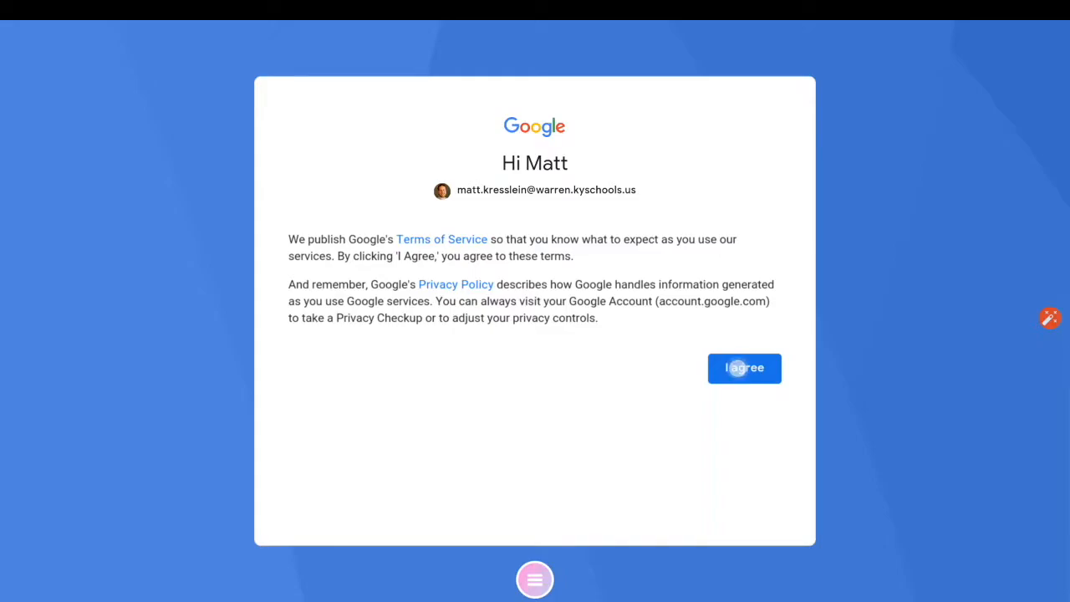
pyautogui.click(744, 368)
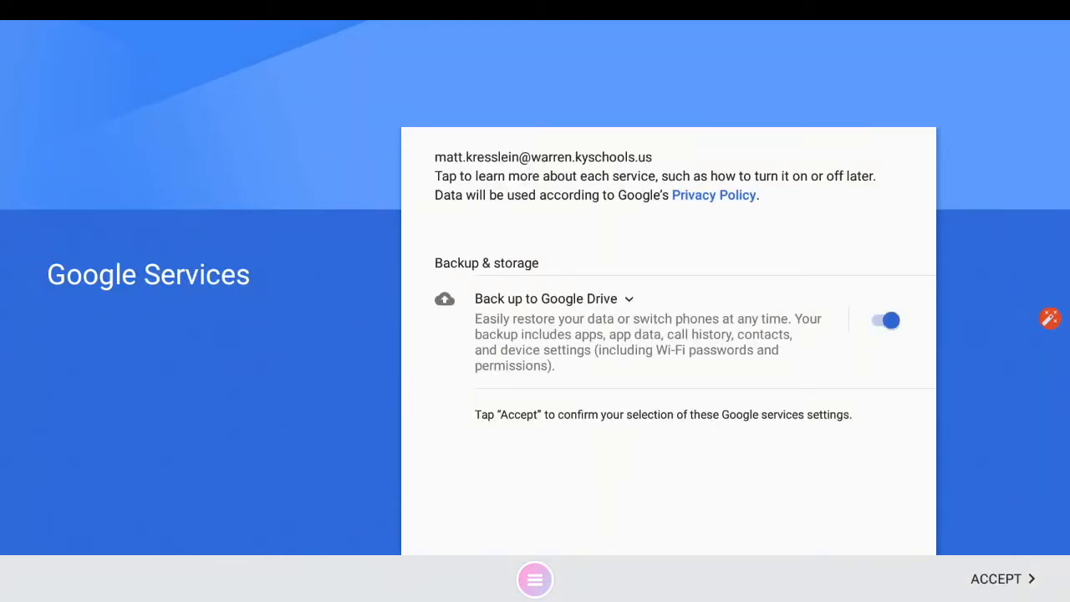
# Switch off Back up to Google Drive and accept the Google Services settings.
pyautogui.click(884, 321)
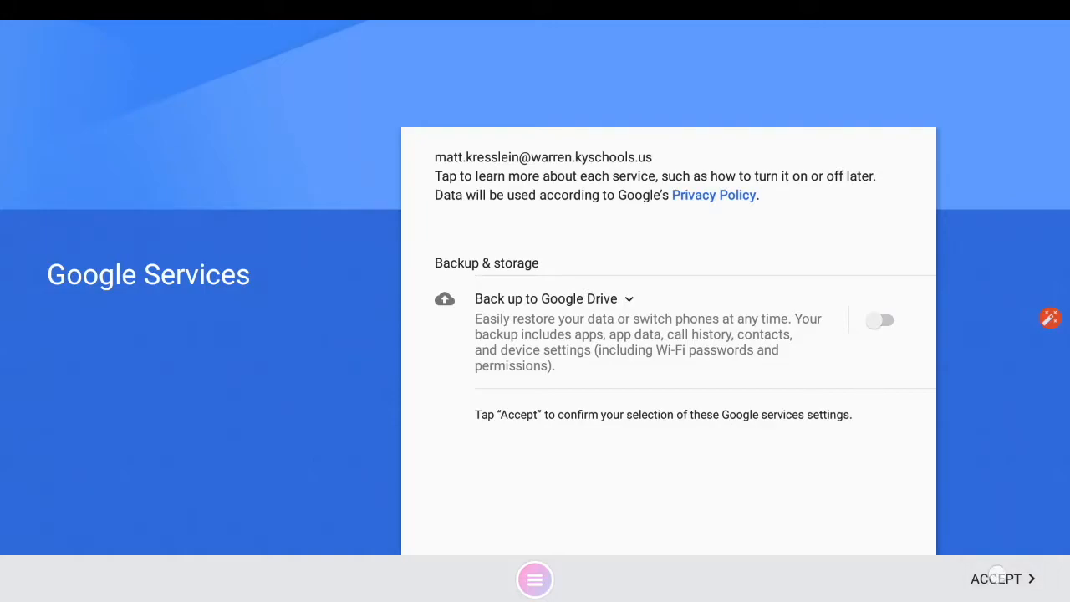
pyautogui.click(999, 579)
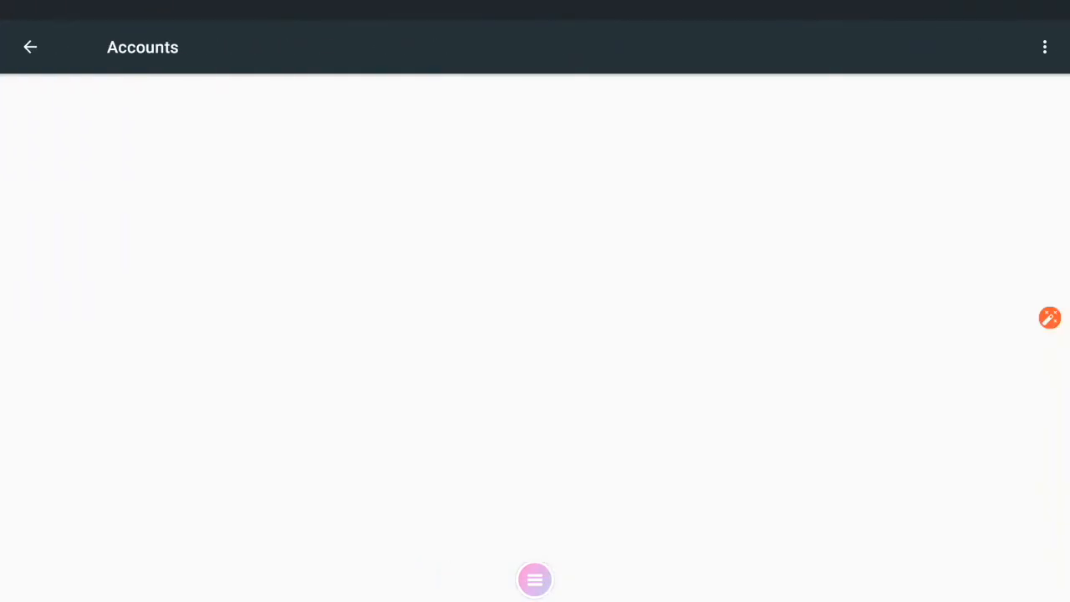